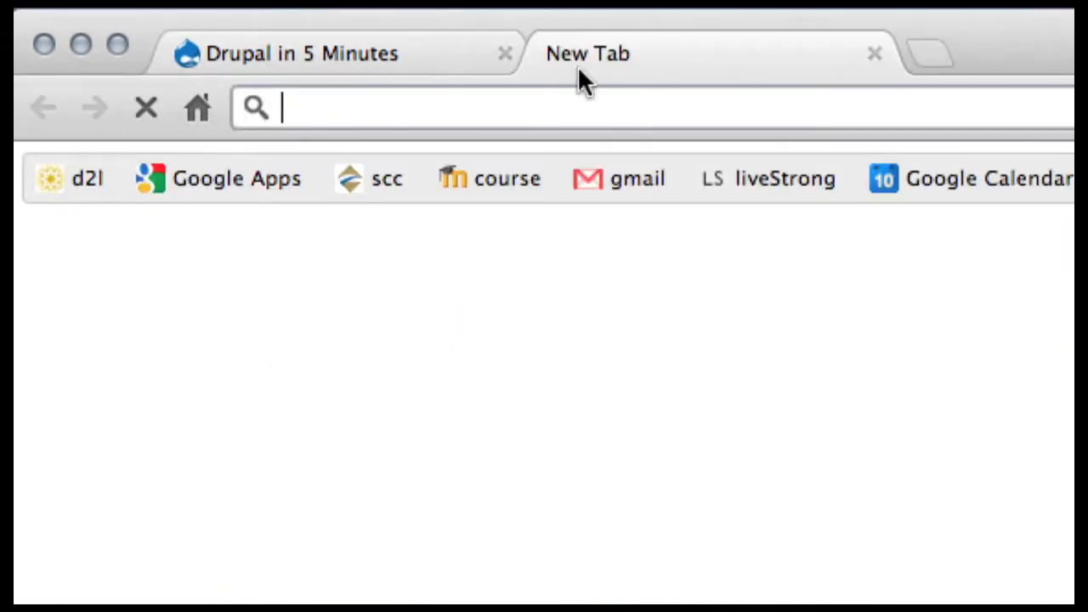
Step: Search for 'drupal themes' from a new Chrome tab
text(drupal themes)
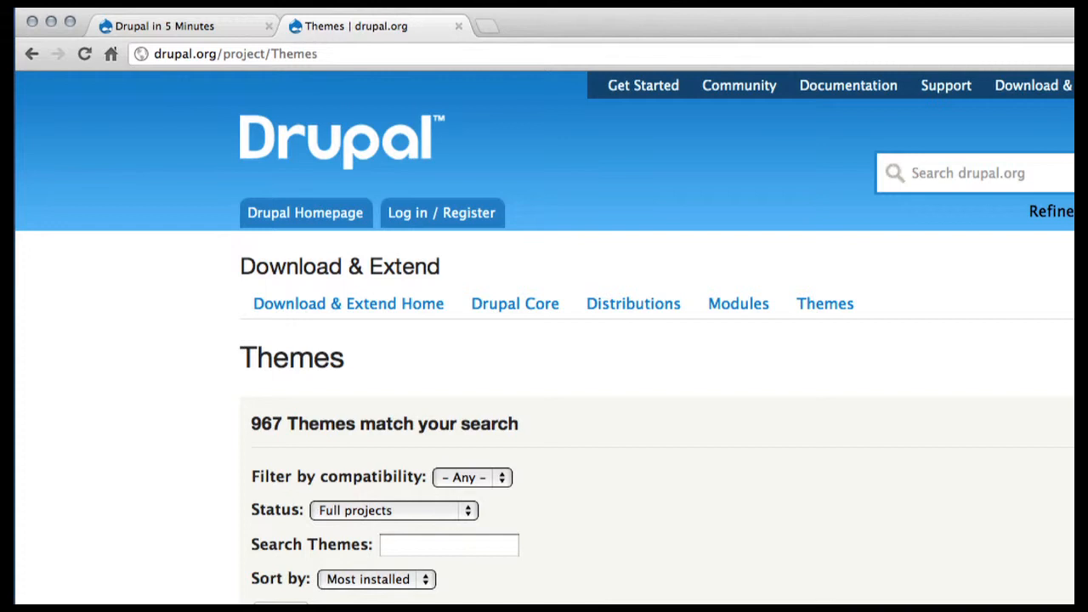
mouse_move(251, 435)
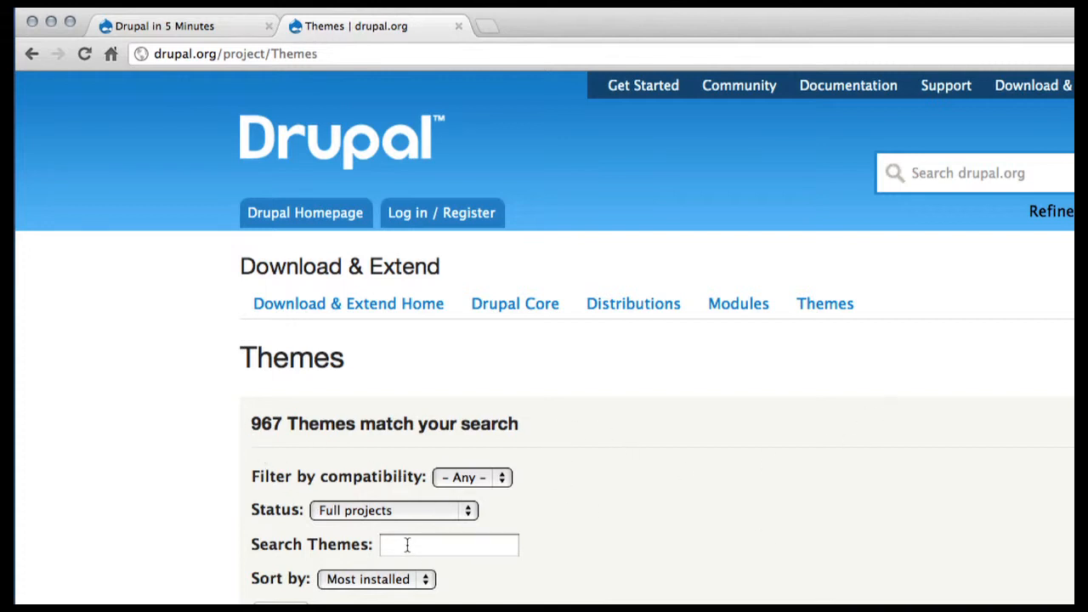
Step: Search the drupal.org Themes listing for 'danland' and open the Danland project page
text(danlo)
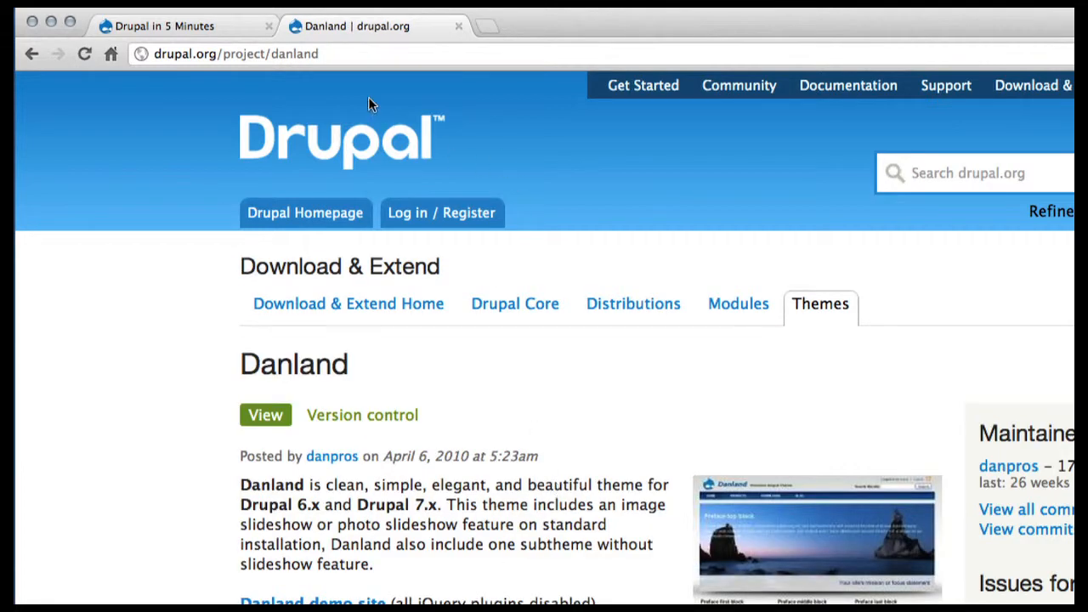
click(238, 53)
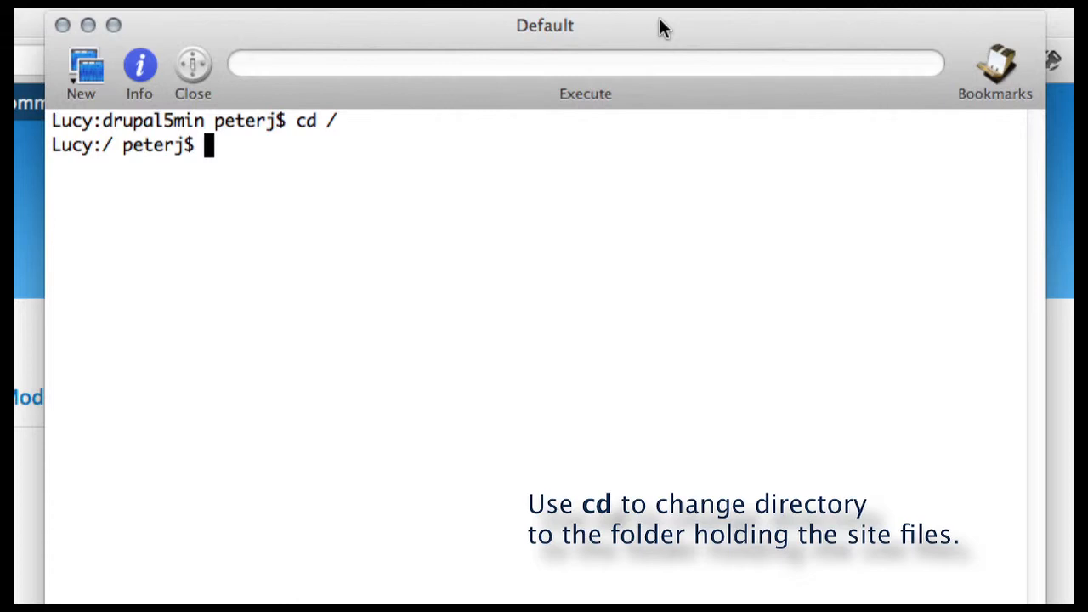
Step: Change directory to /Library/WebServer/Documents/drupal5min/
text(cd)
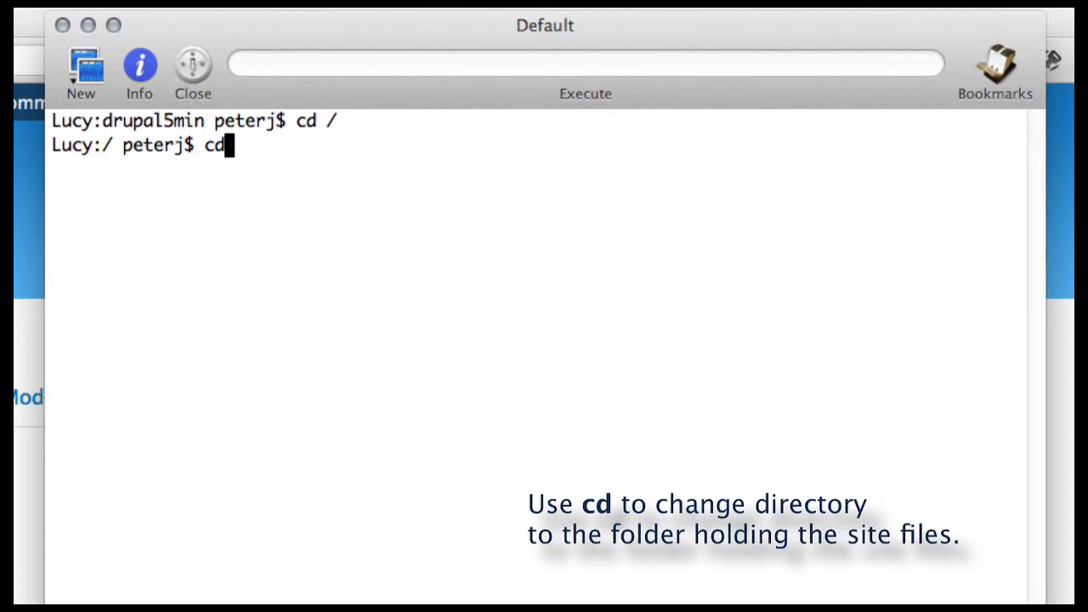
text(/Li)
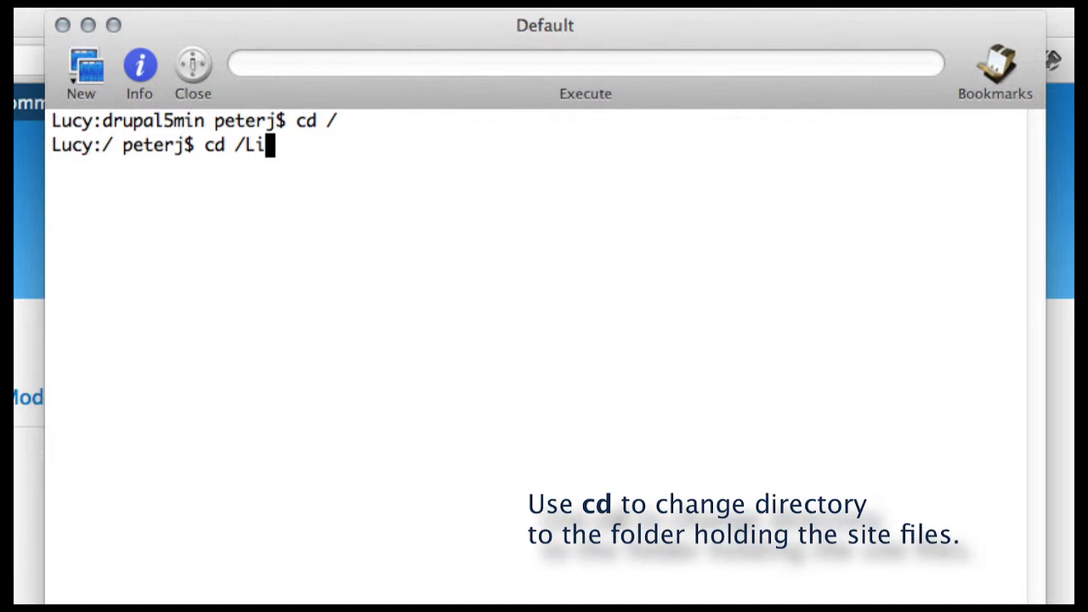
text(brary/)
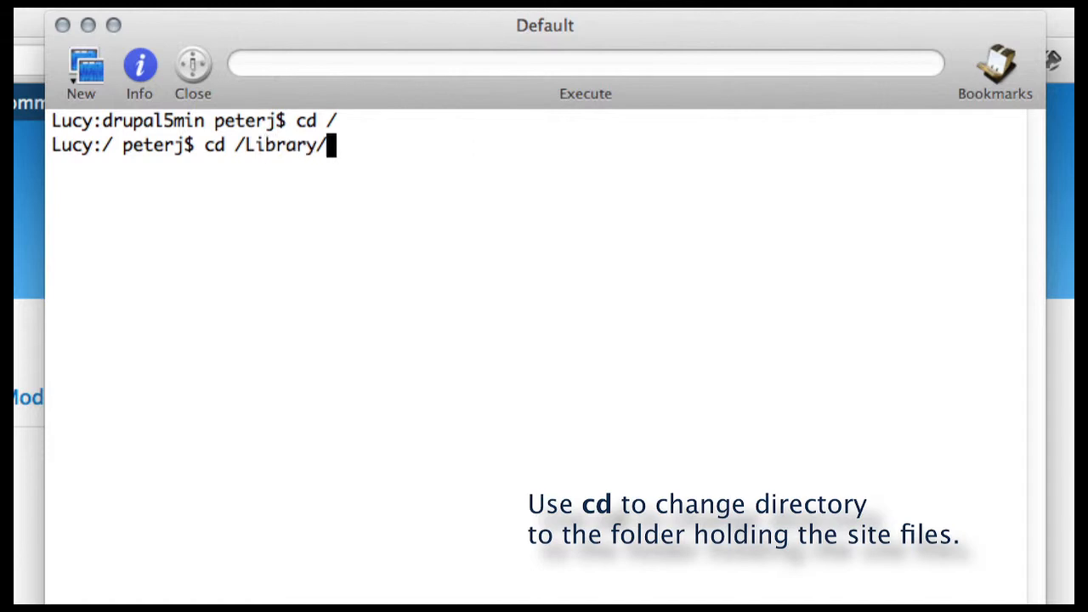
text(We)
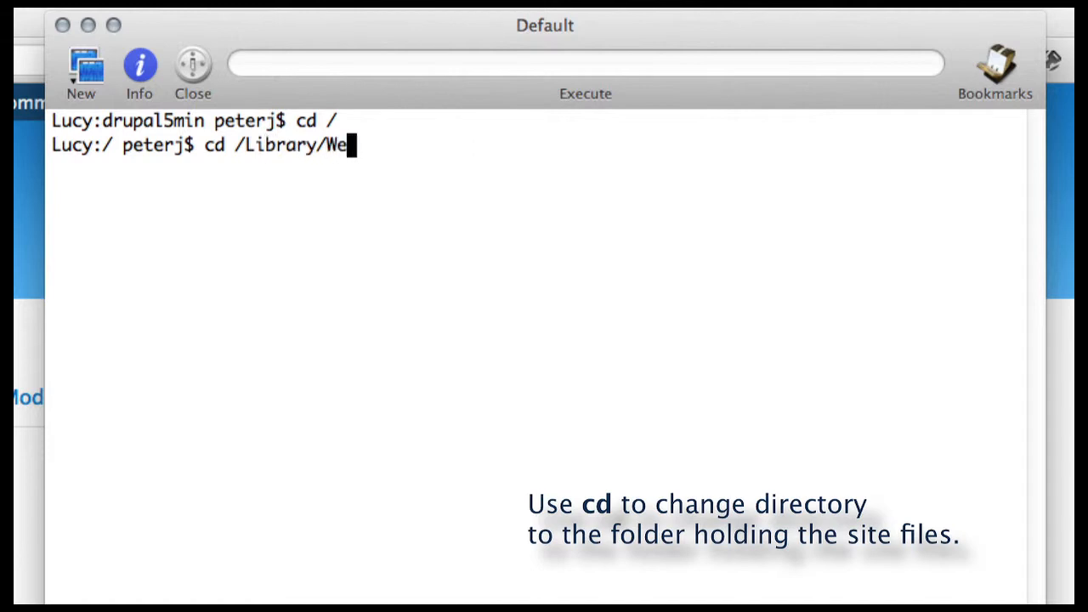
text(bServer/D)
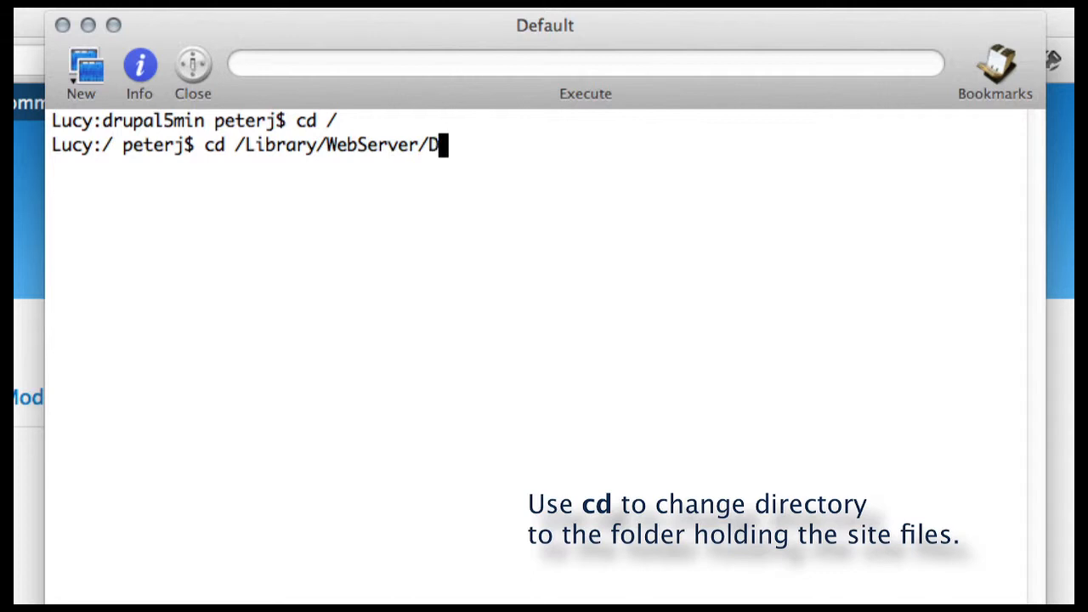
text(ocuments/)
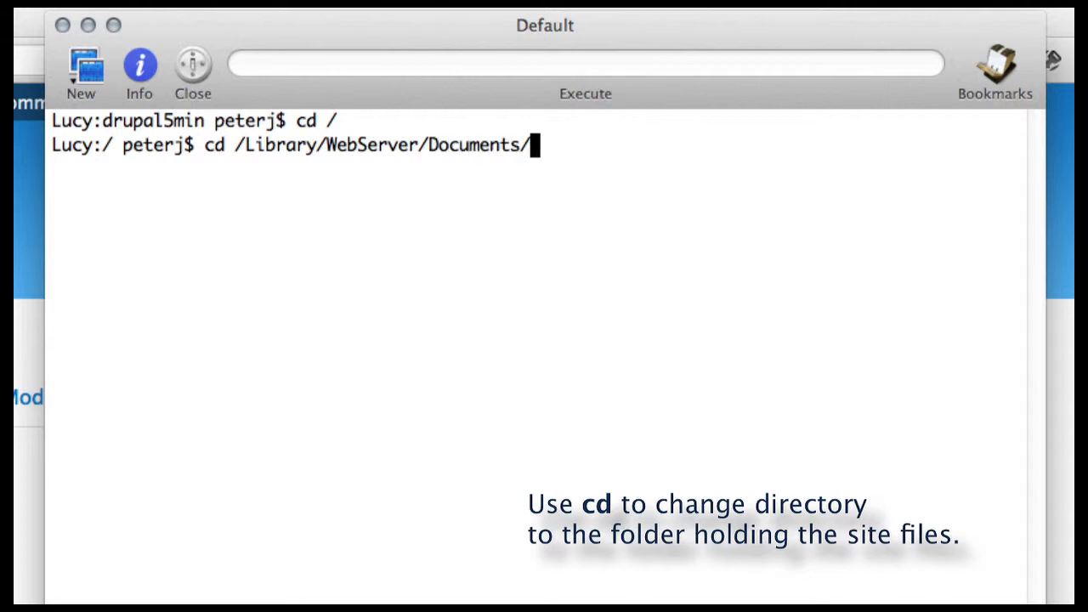
text(drupal5min/)
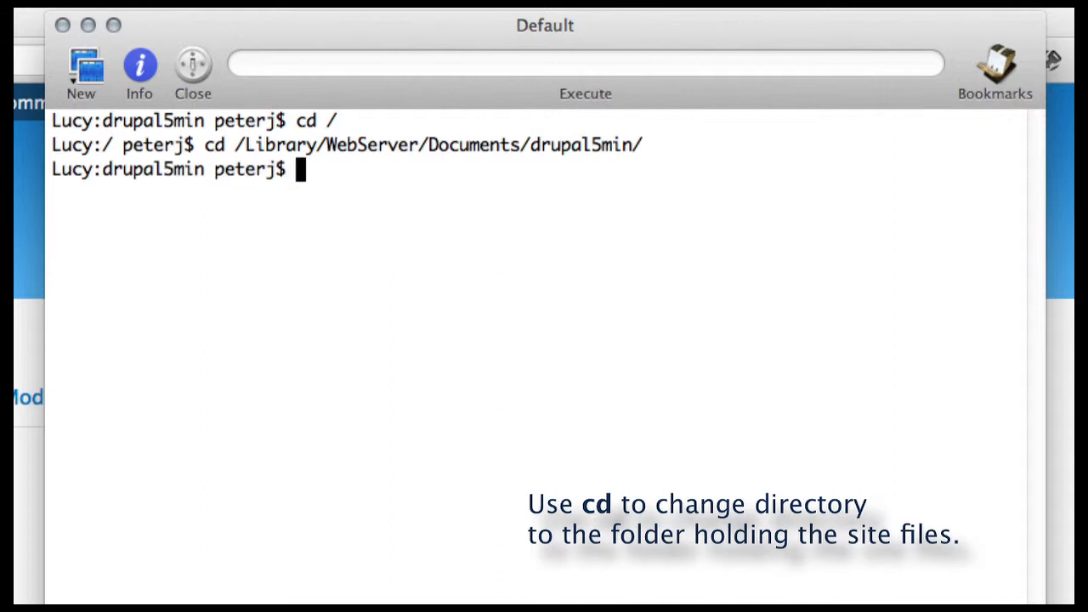
Step: Download the Danland theme project into the site with 'drush dl danland'
text(dr)
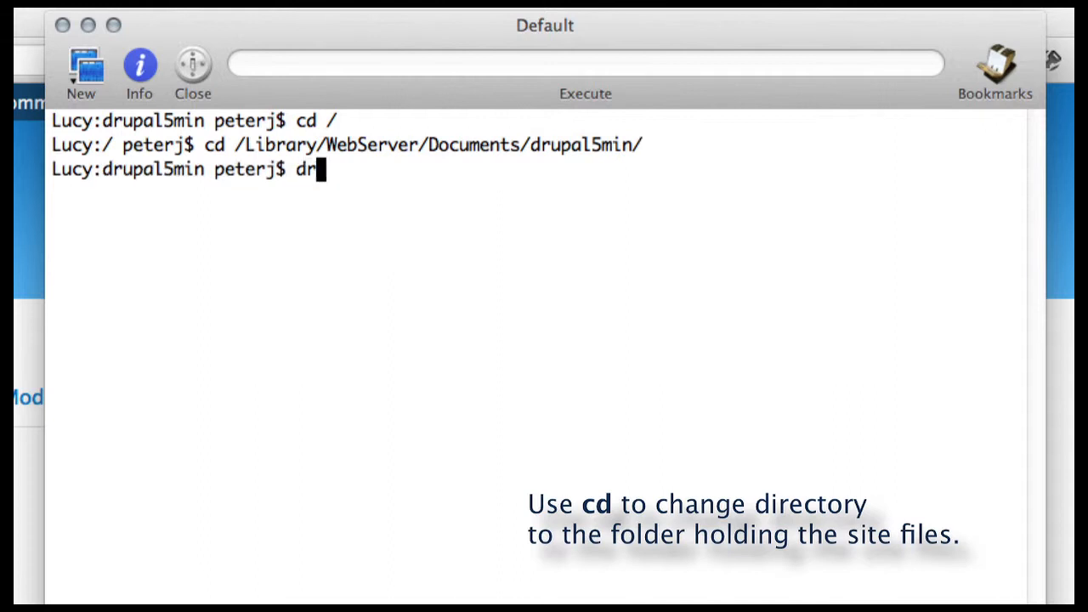
text(ush)
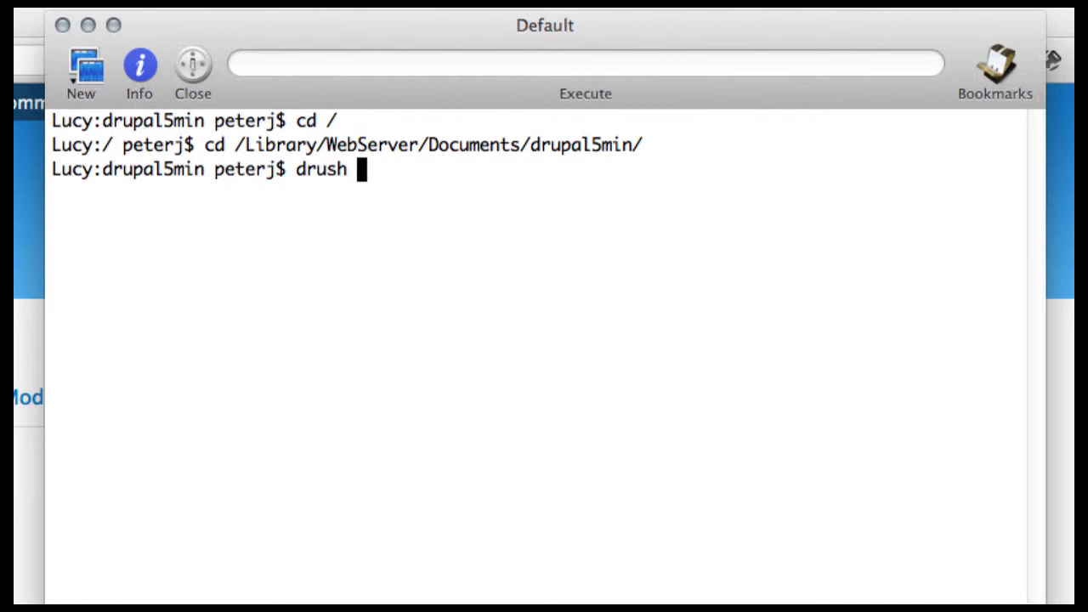
text(dl d)
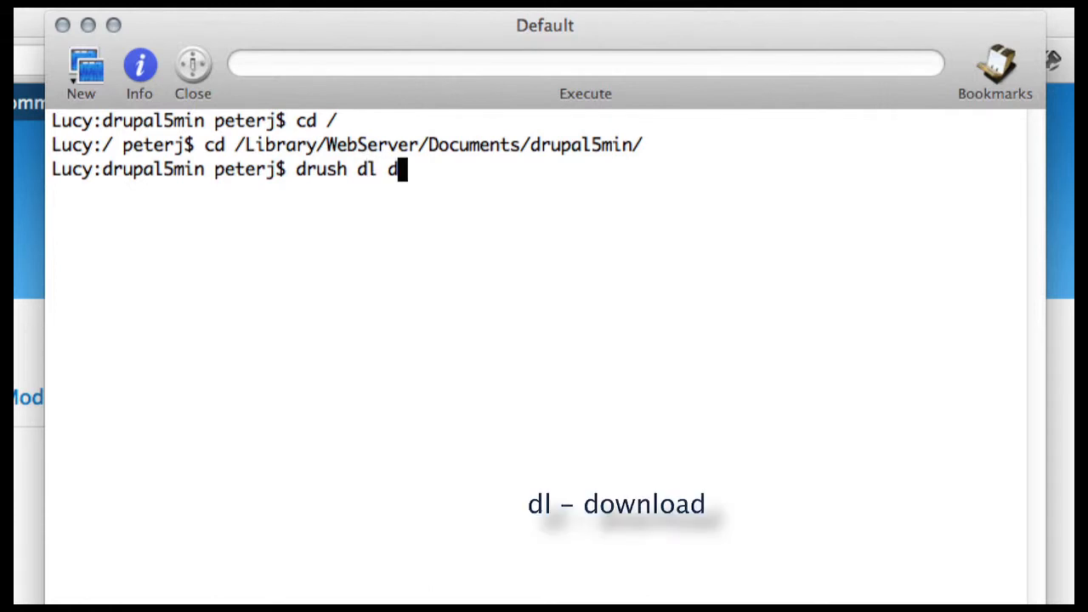
text(anland)
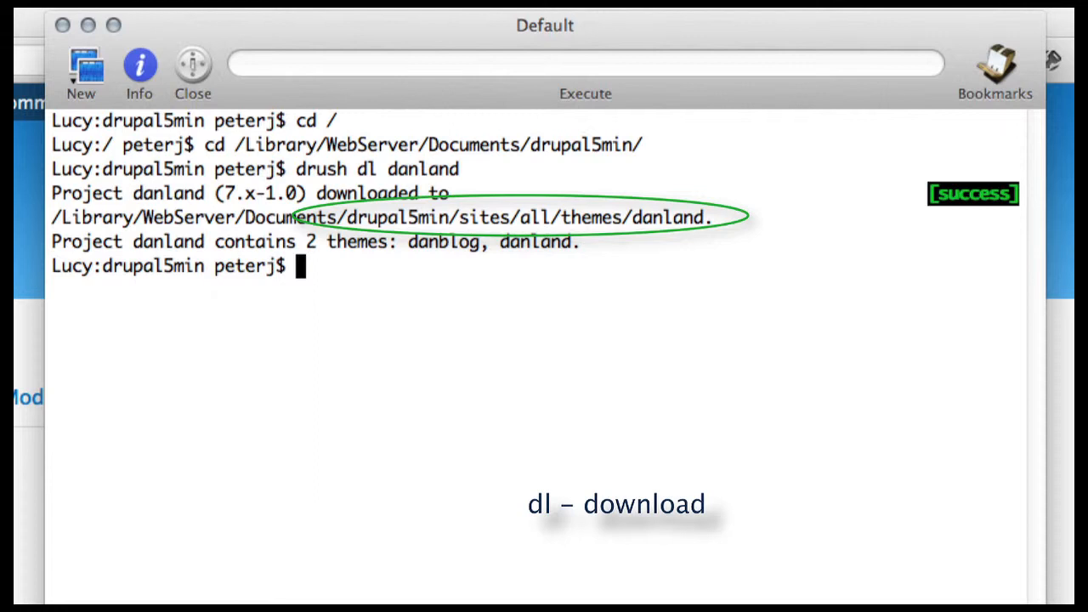
Step: Enable the Danland theme with 'drush en danland', confirming with y
text(drush)
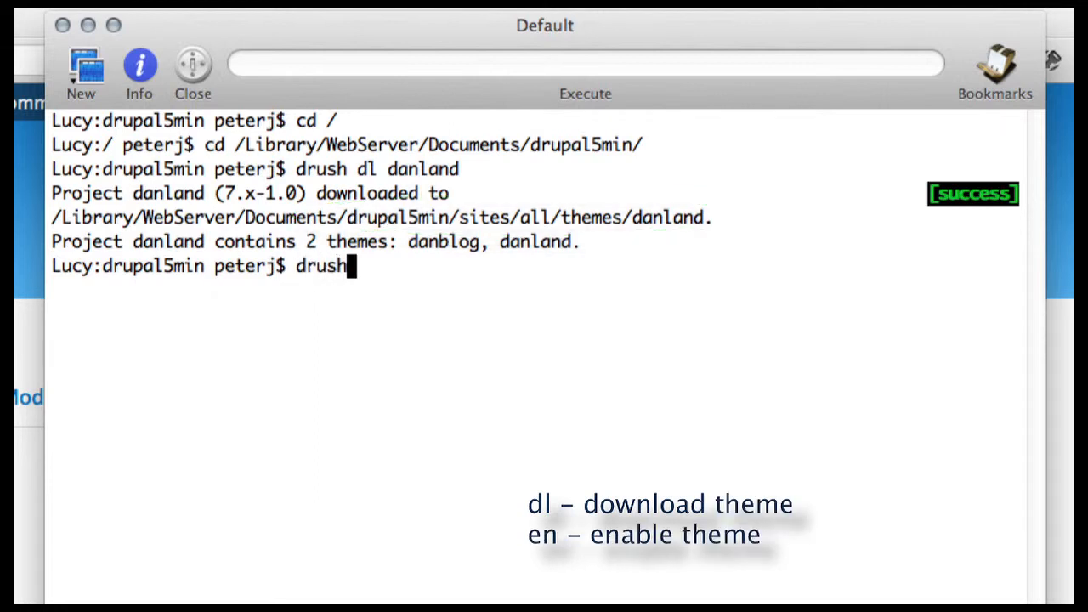
text(en)
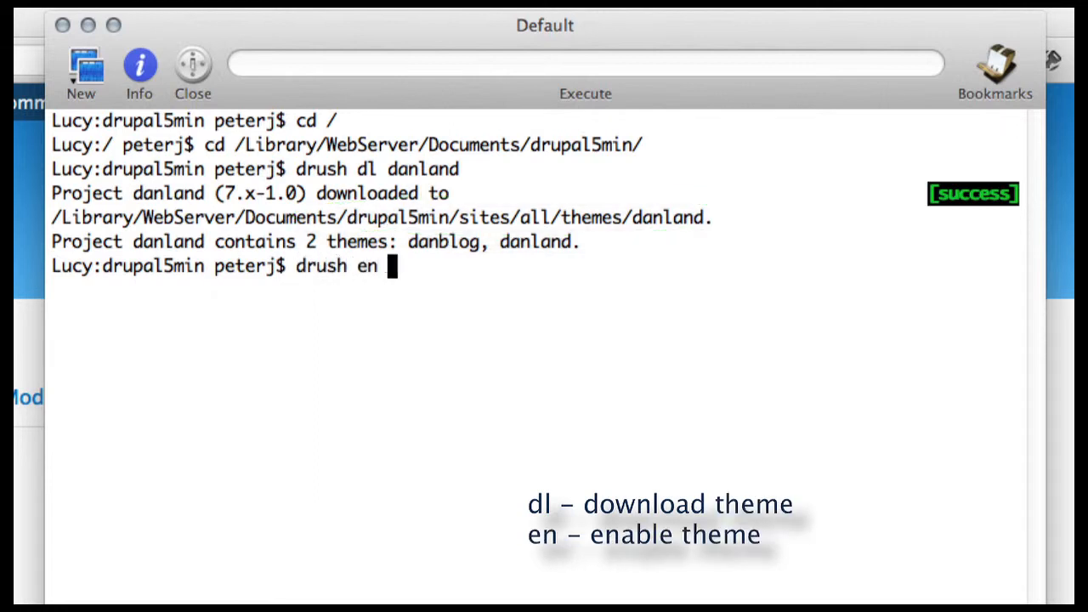
text(danland)
text(y)
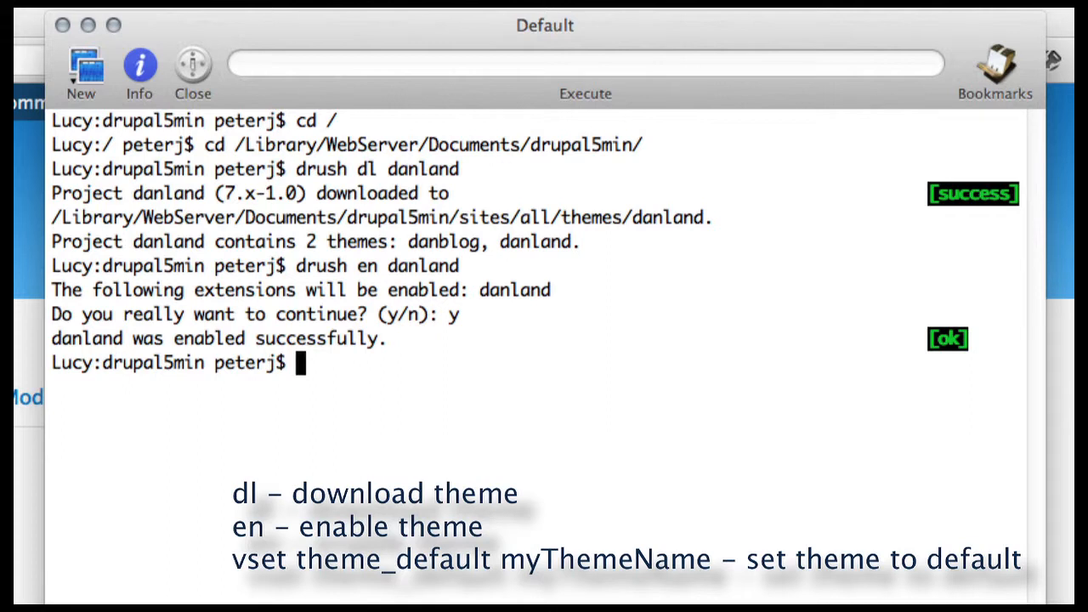
Step: Set theme_default to danland via 'drush vset', choosing option 1
text(dr)
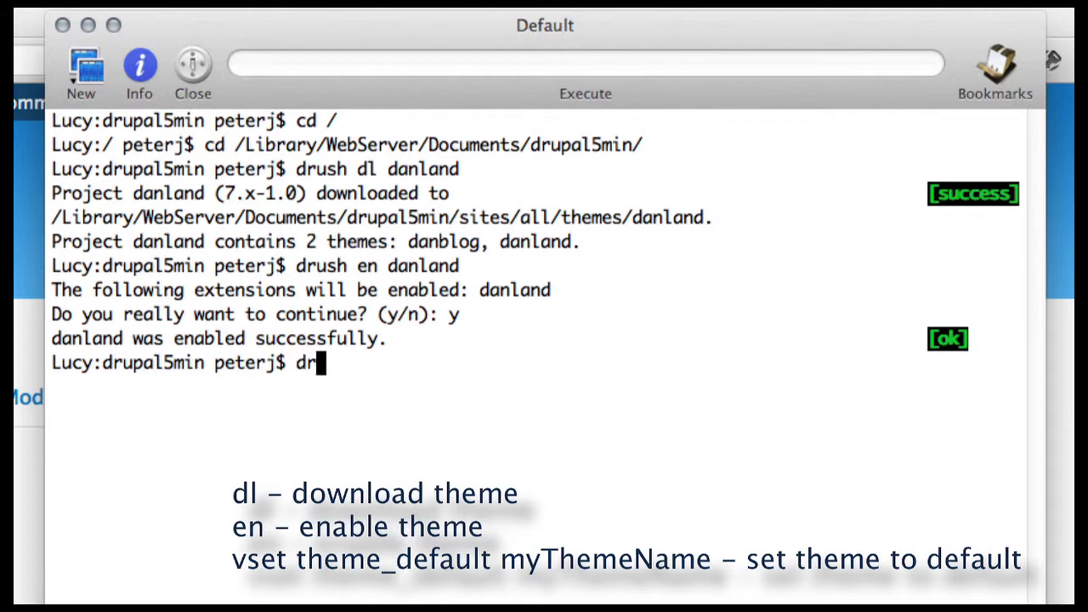
text(ush)
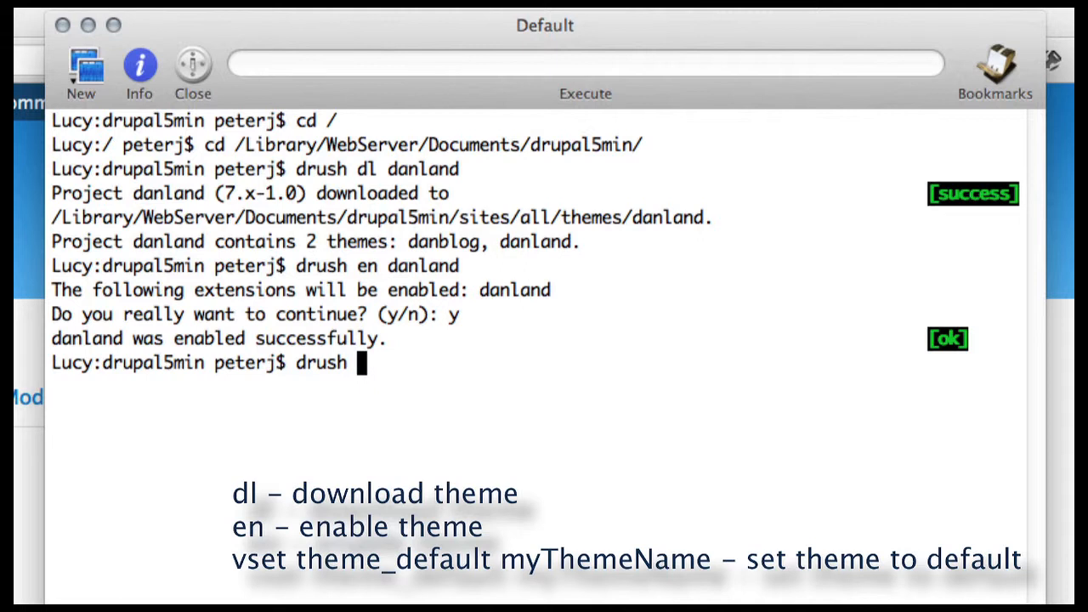
text(vset)
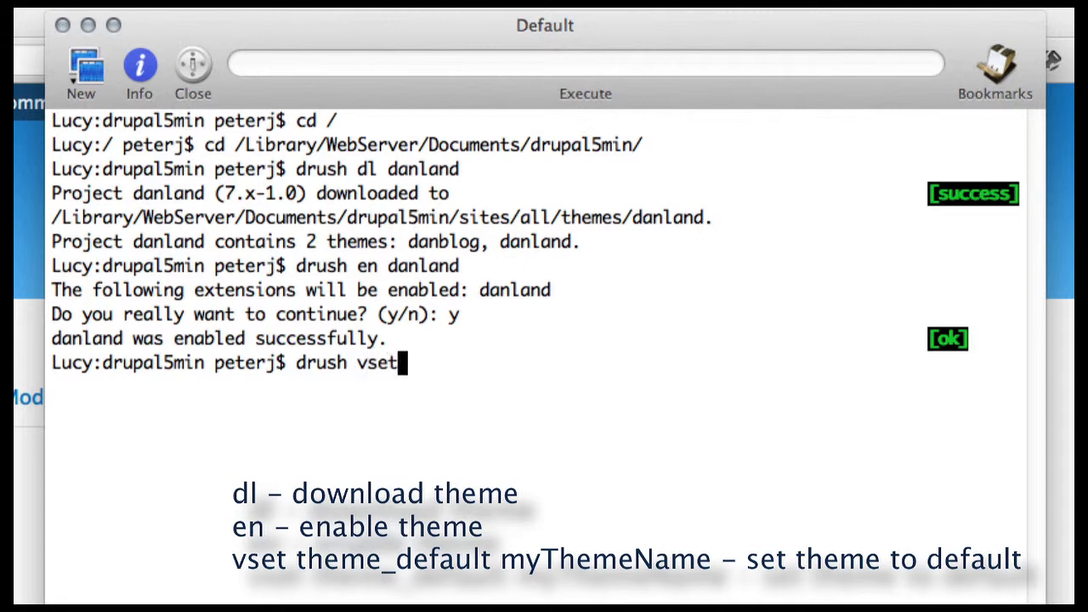
text(theme_defau)
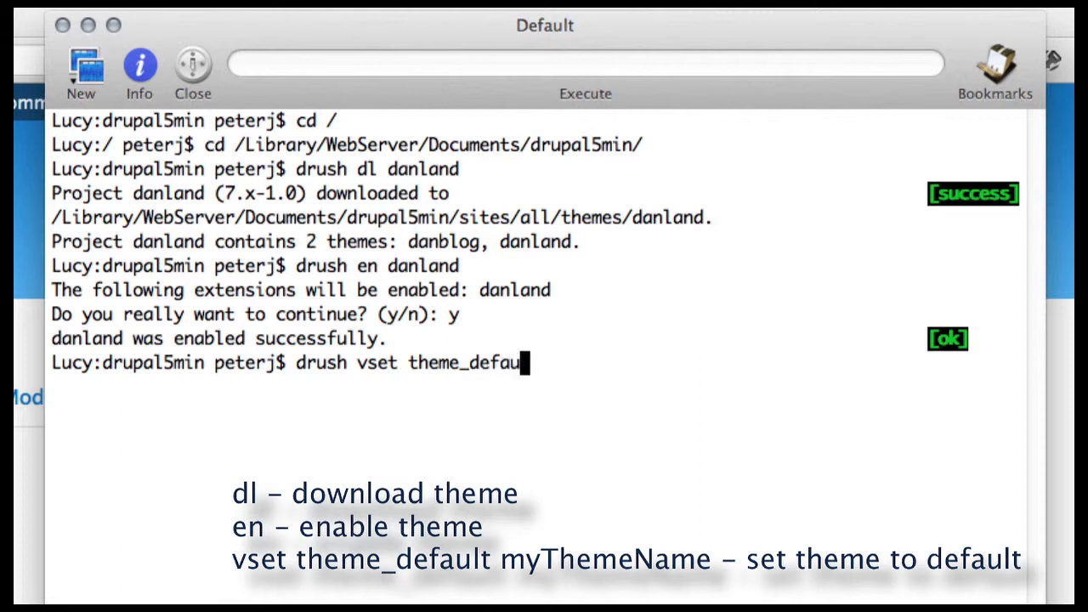
text(danland)
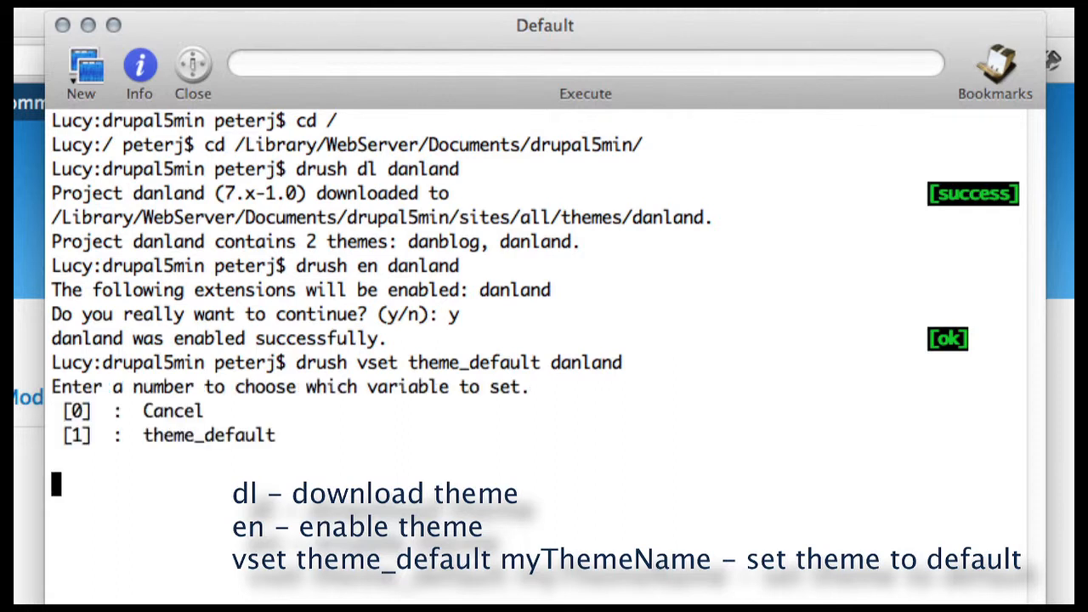
text(1)
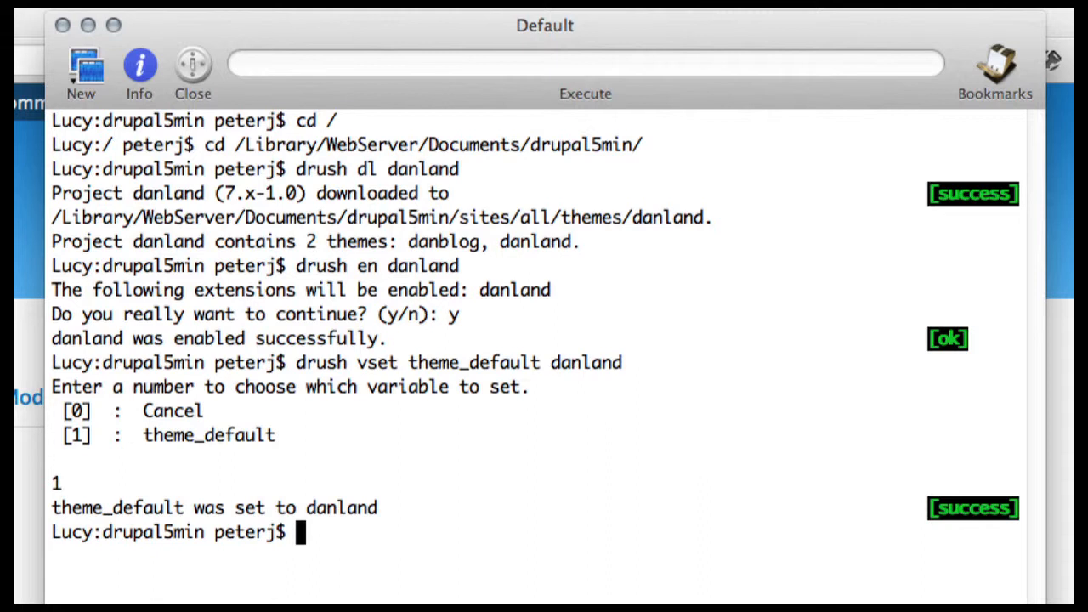
text(drush p)
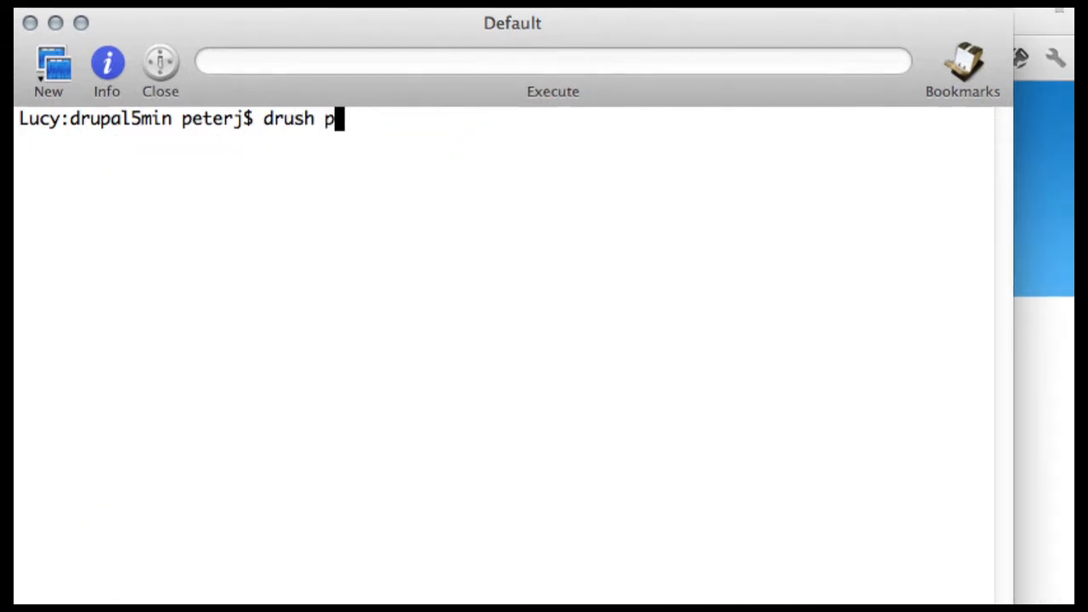
Step: List the site's installed themes with 'drush pm-list --type=theme'
text(m-li)
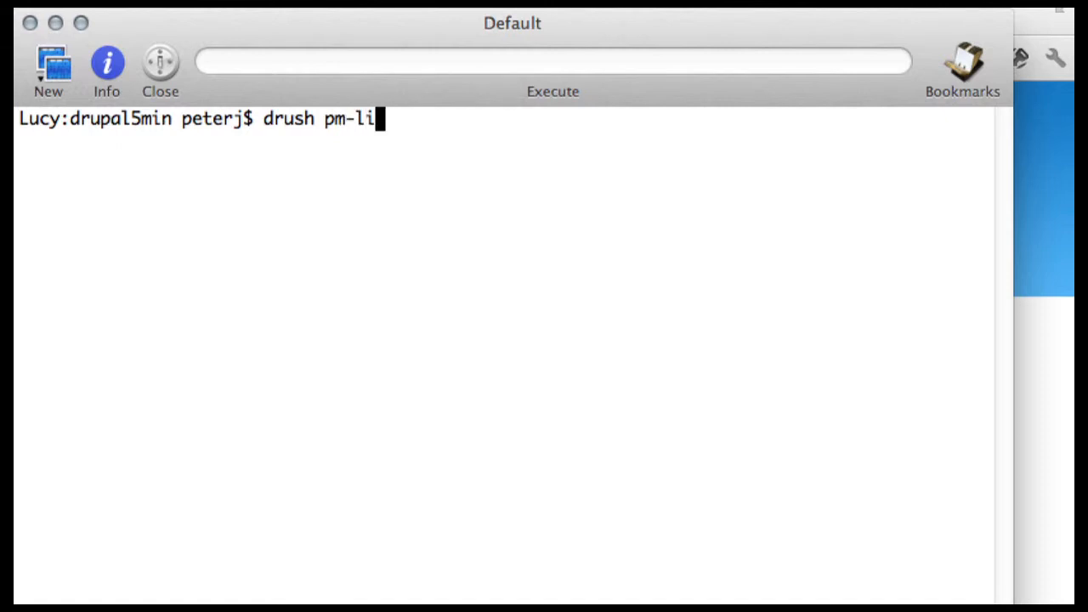
text(st -)
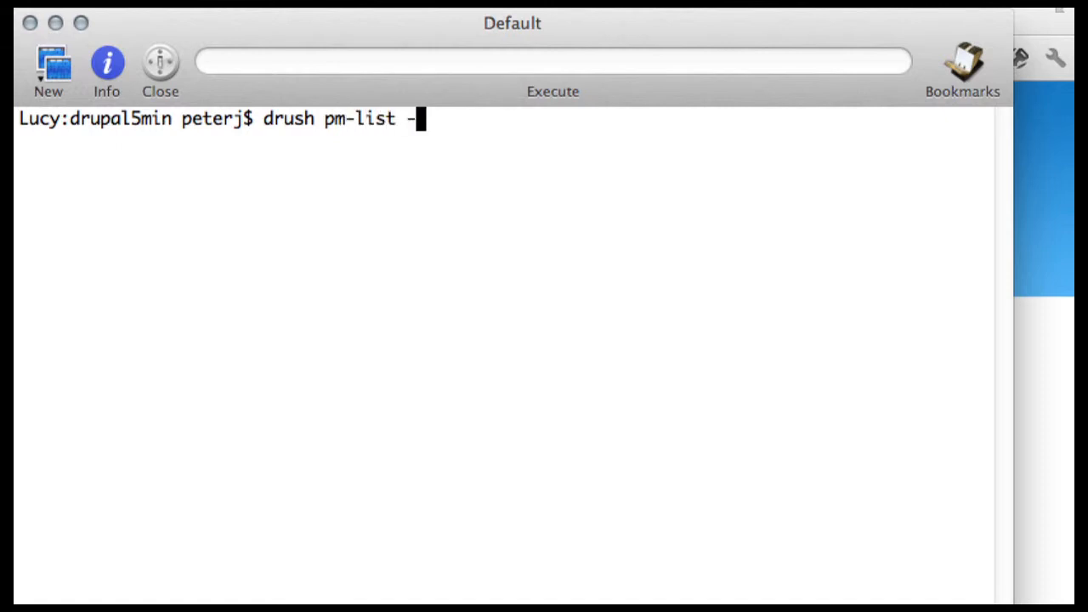
text(-type)
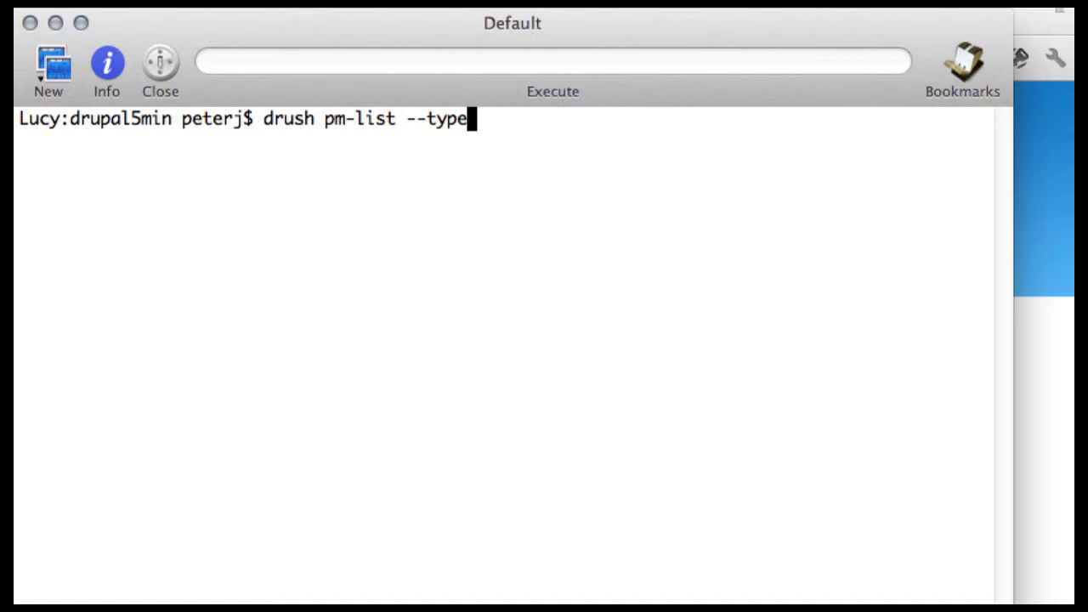
text(=theme)
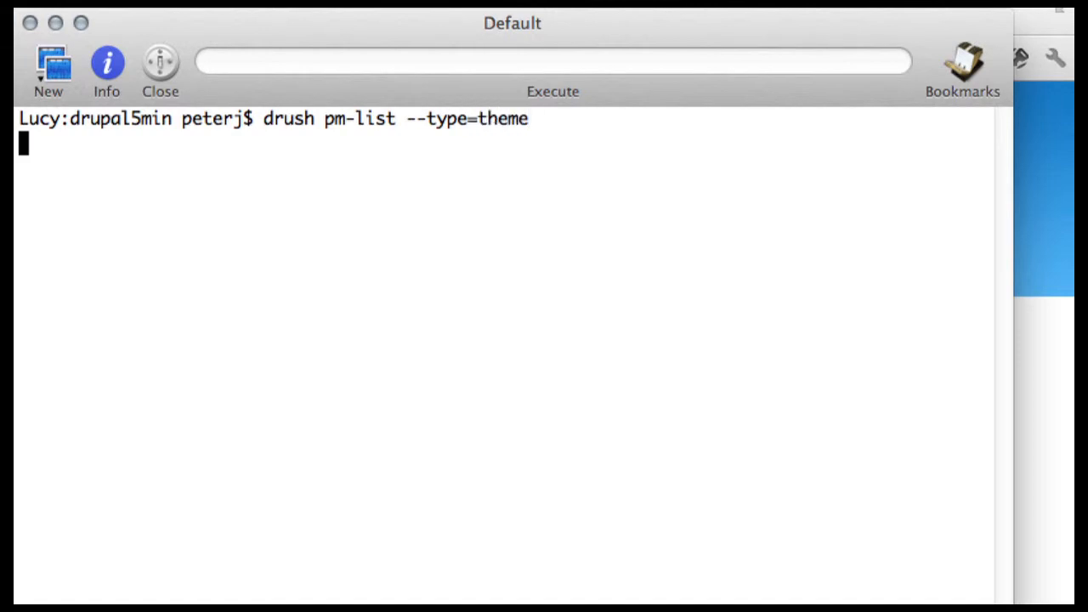